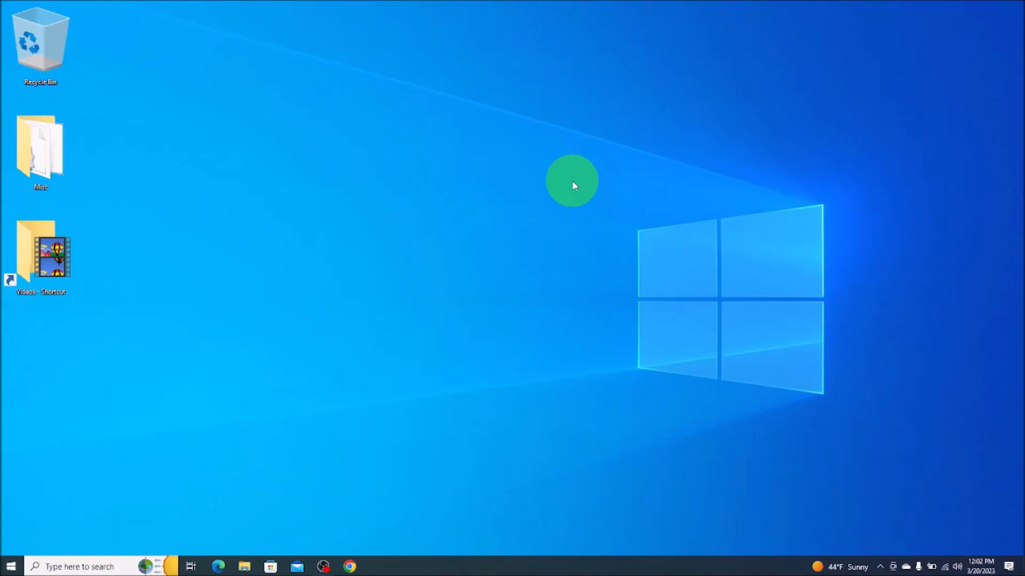
pyautogui.moveTo(124, 526)
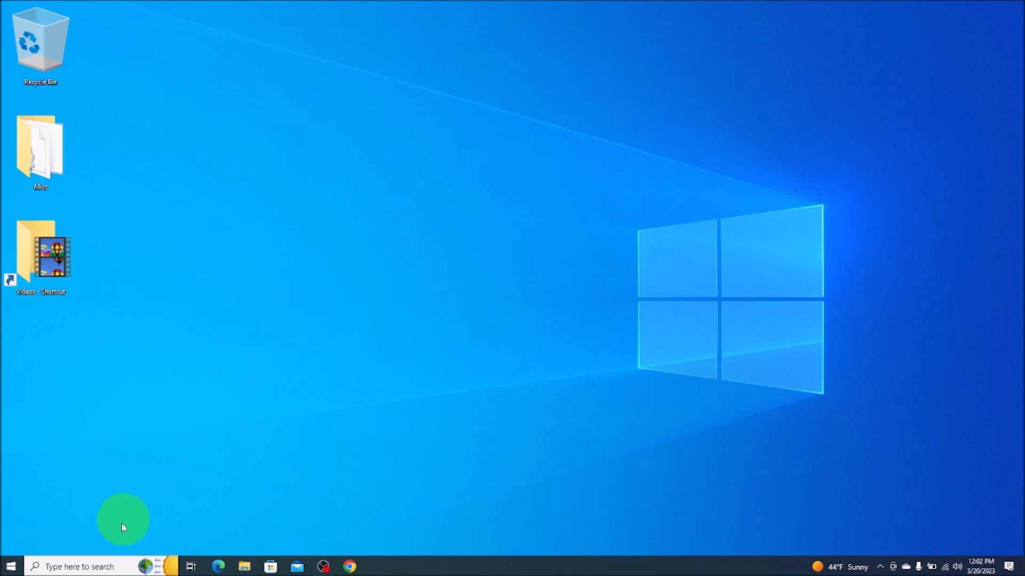
# Step: Search Windows for "power and sleep" and open the Power & sleep settings result
pyautogui.click(79, 567)
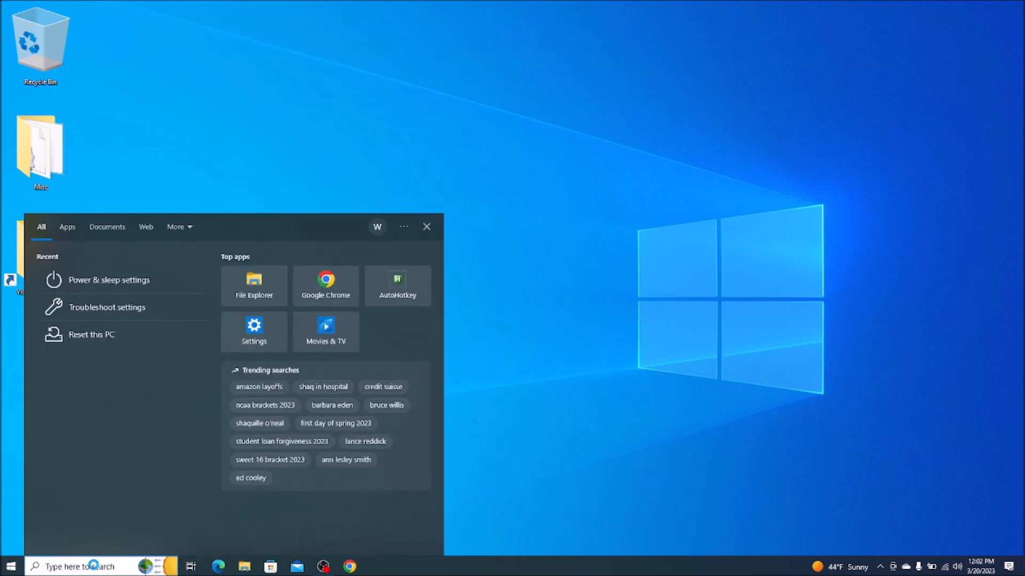
pyautogui.write('power a')
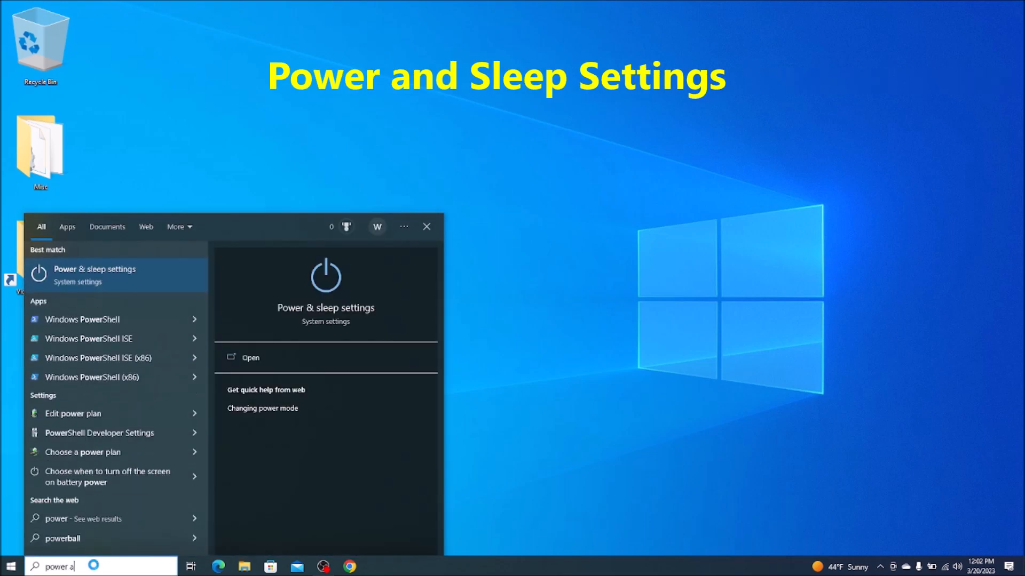
pyautogui.write('nd sleep')
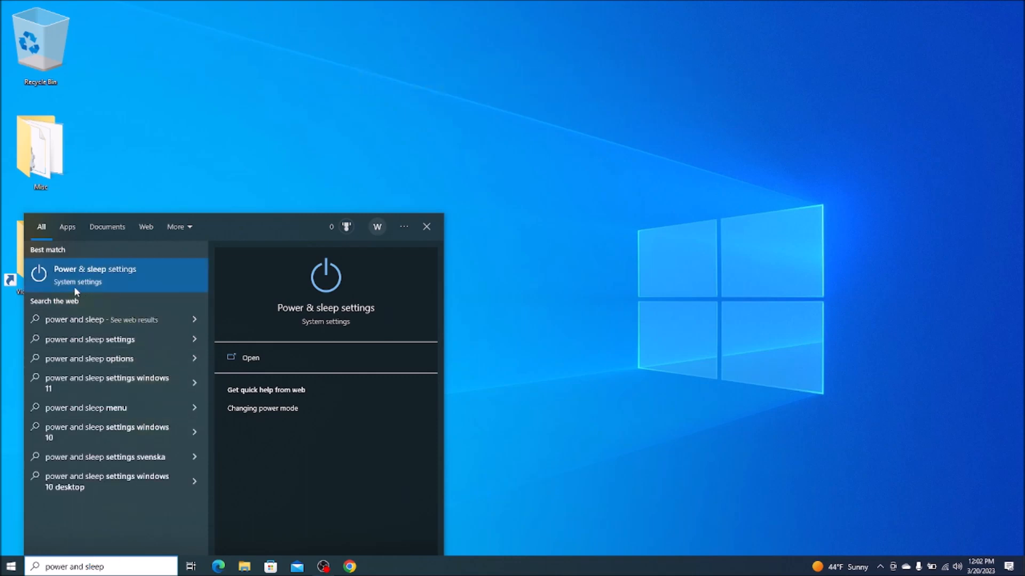
pyautogui.moveTo(122, 282)
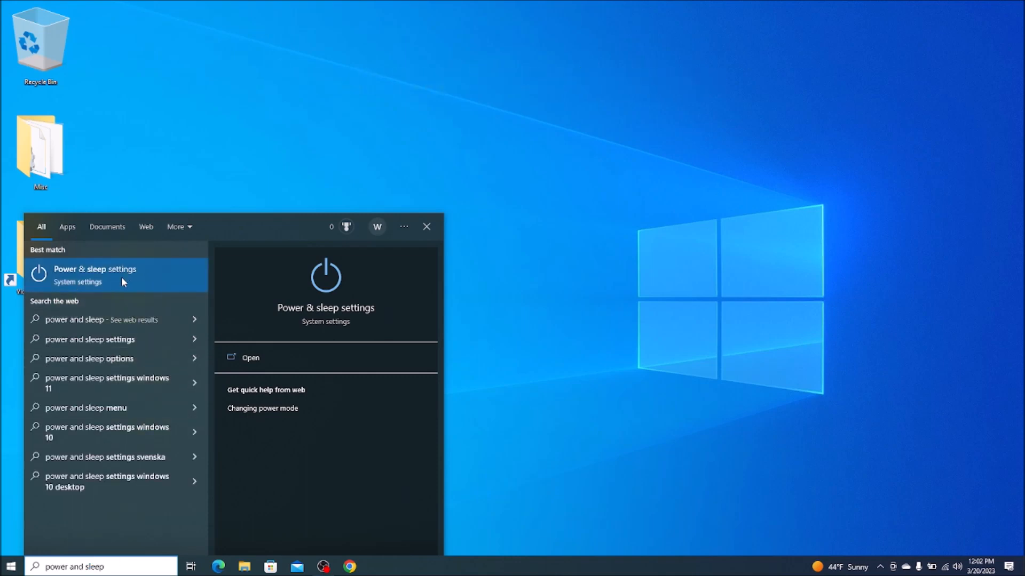
pyautogui.click(95, 274)
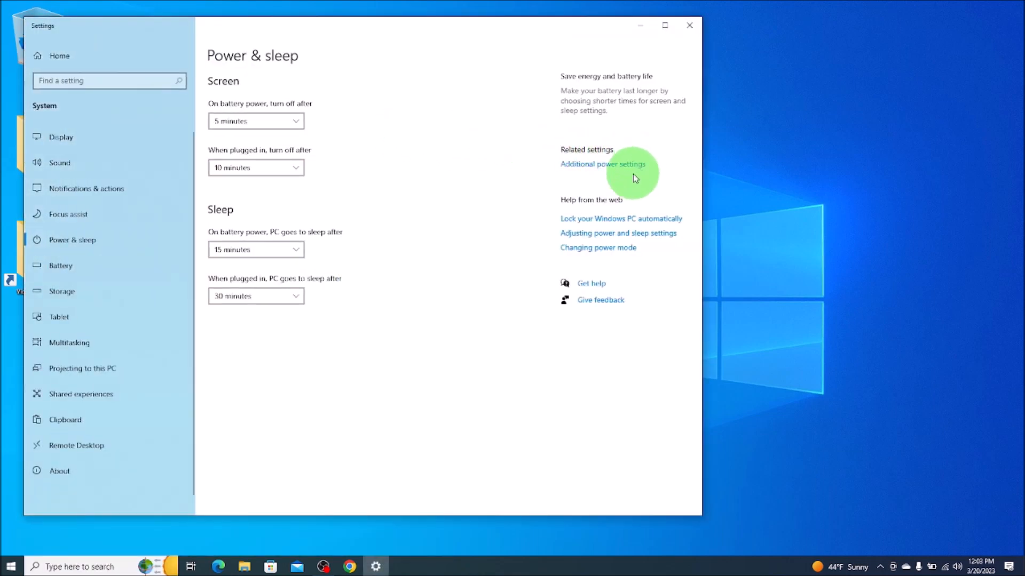
pyautogui.moveTo(600, 169)
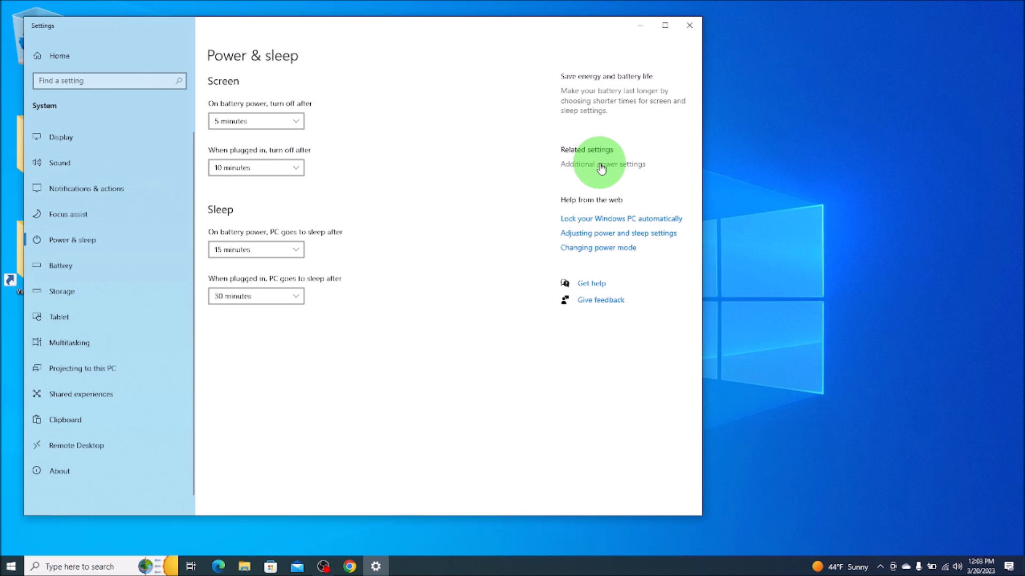
# Step: Follow Additional power settings to Power Options, then choose what the power buttons do
pyautogui.click(603, 164)
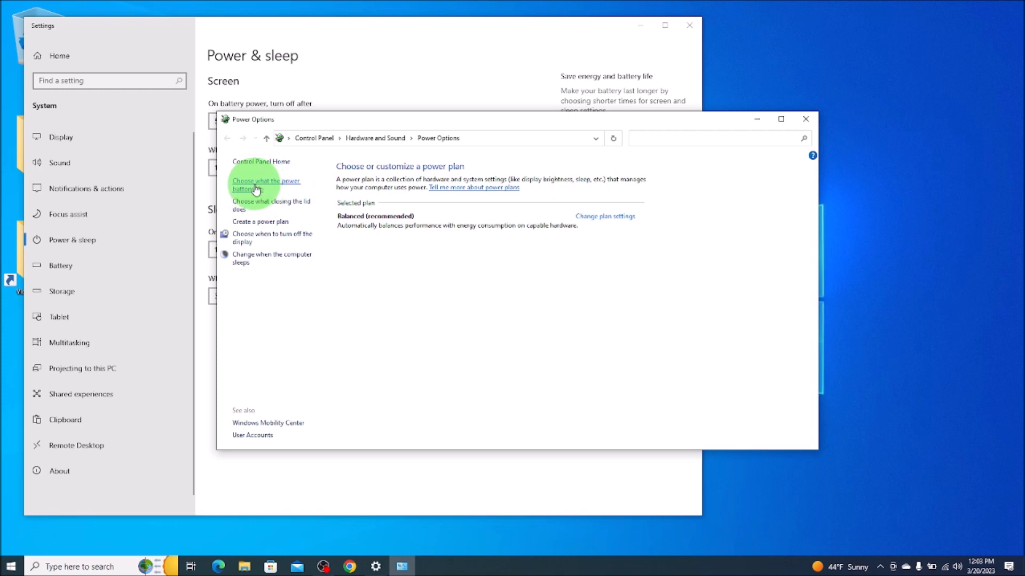
pyautogui.click(264, 185)
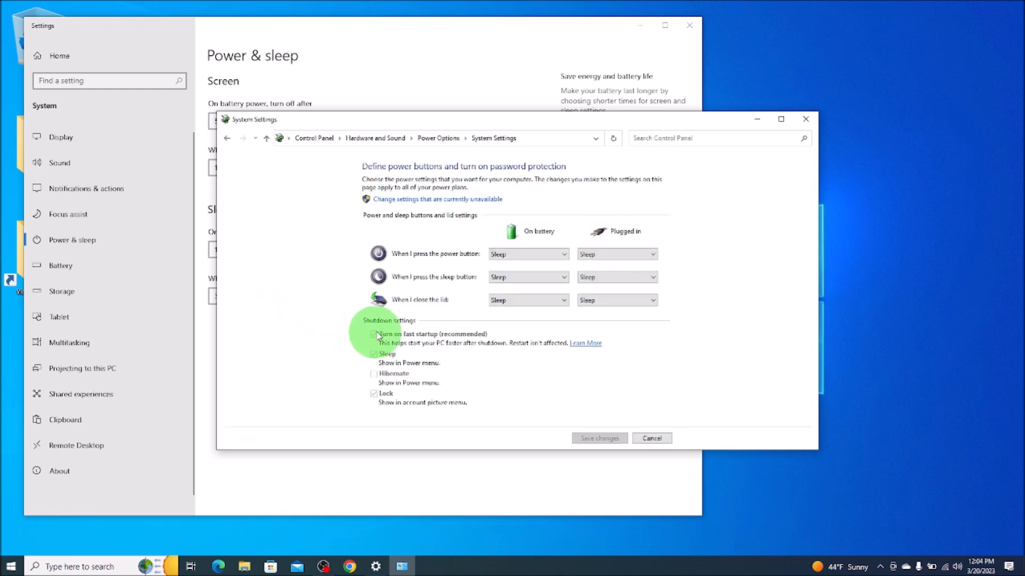
pyautogui.moveTo(381, 340)
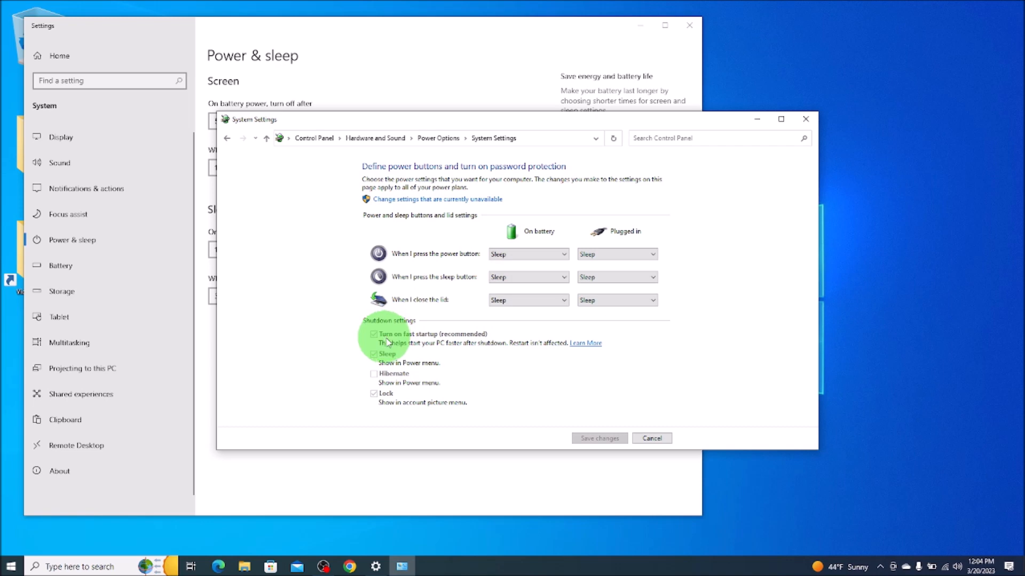
pyautogui.moveTo(444, 343)
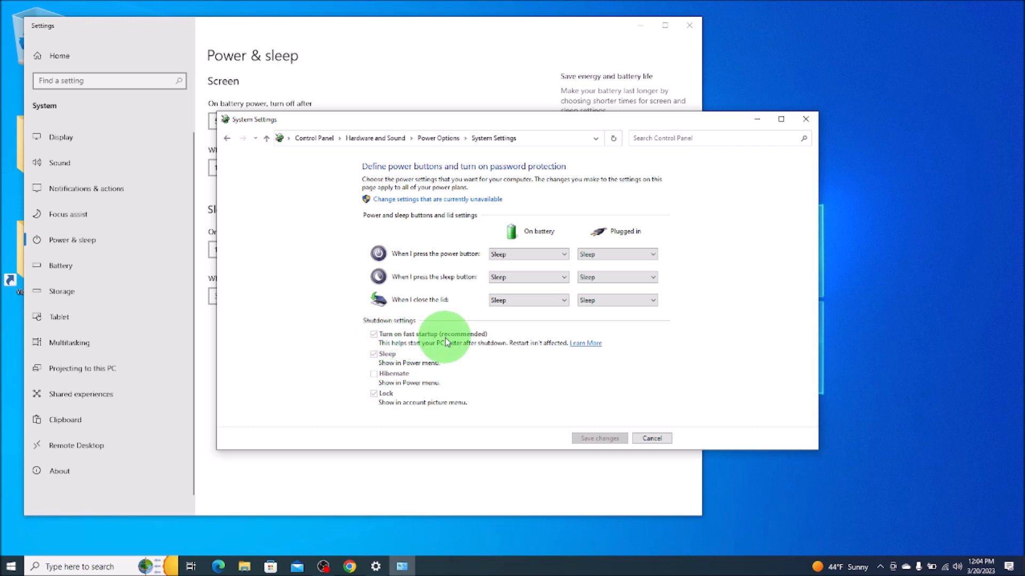
pyautogui.moveTo(449, 350)
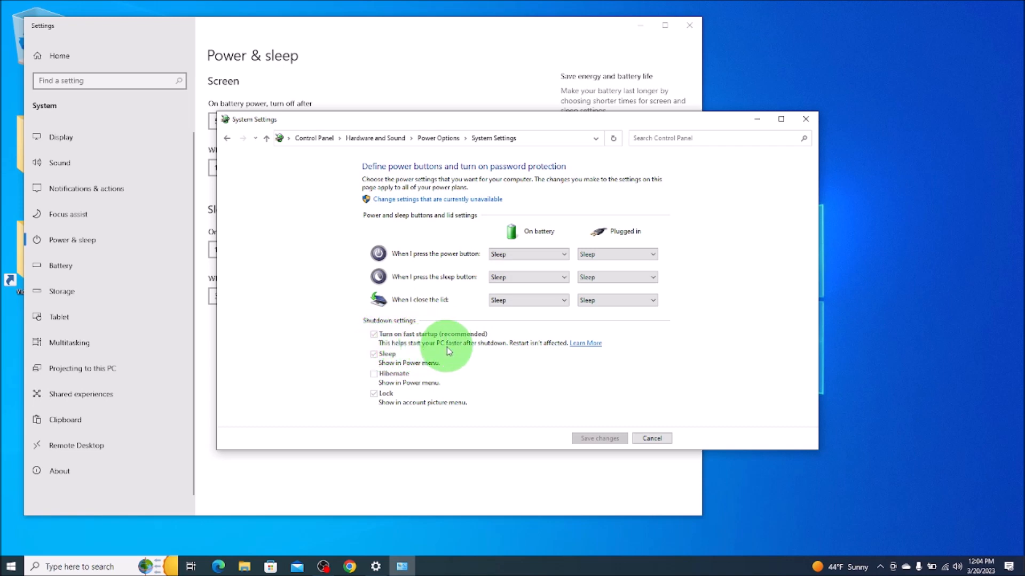
pyautogui.moveTo(495, 352)
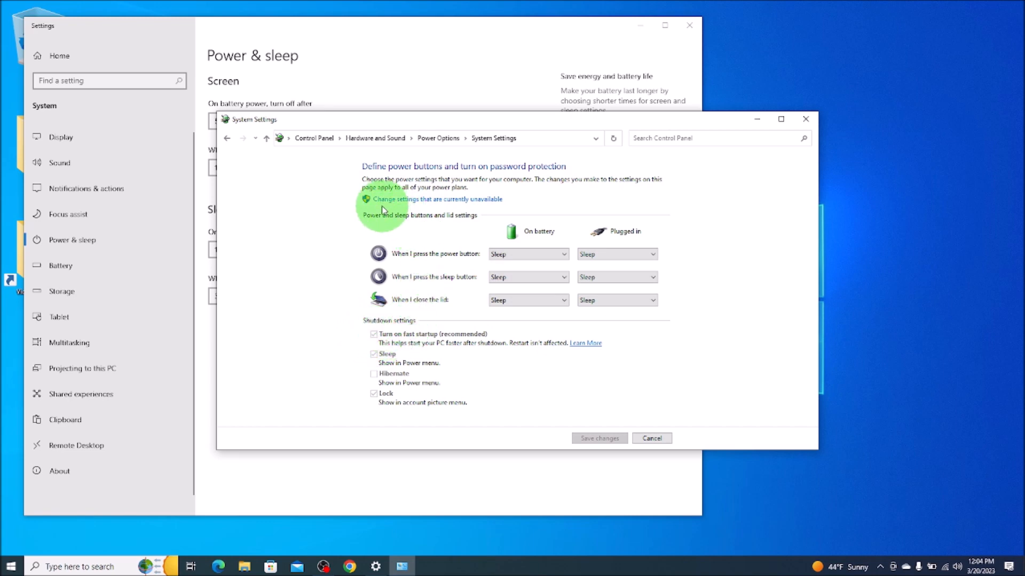
pyautogui.moveTo(443, 206)
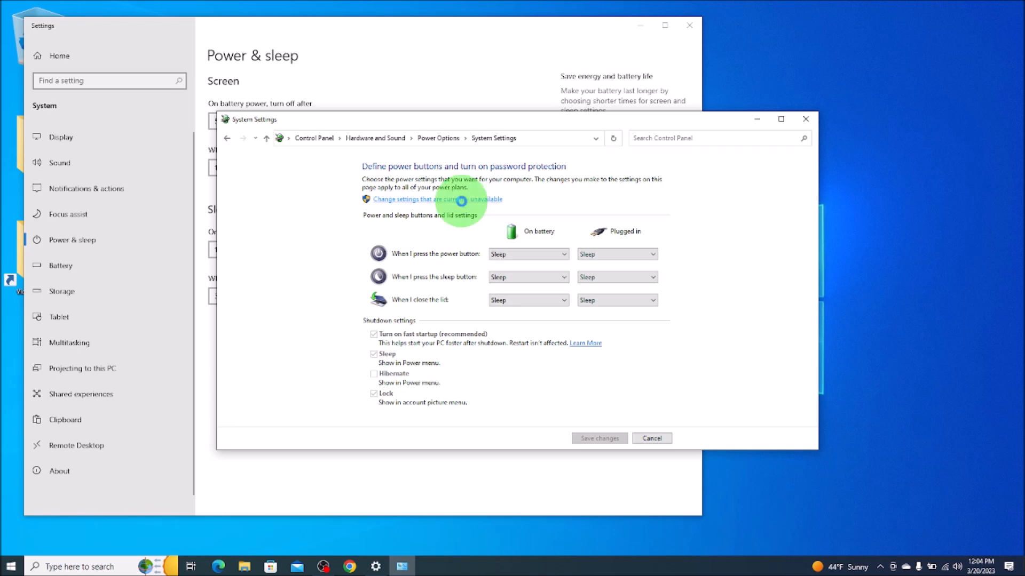
# Step: Unlock the unavailable settings, then uncheck and recheck 'Turn on fast startup (recommended)'
pyautogui.click(437, 199)
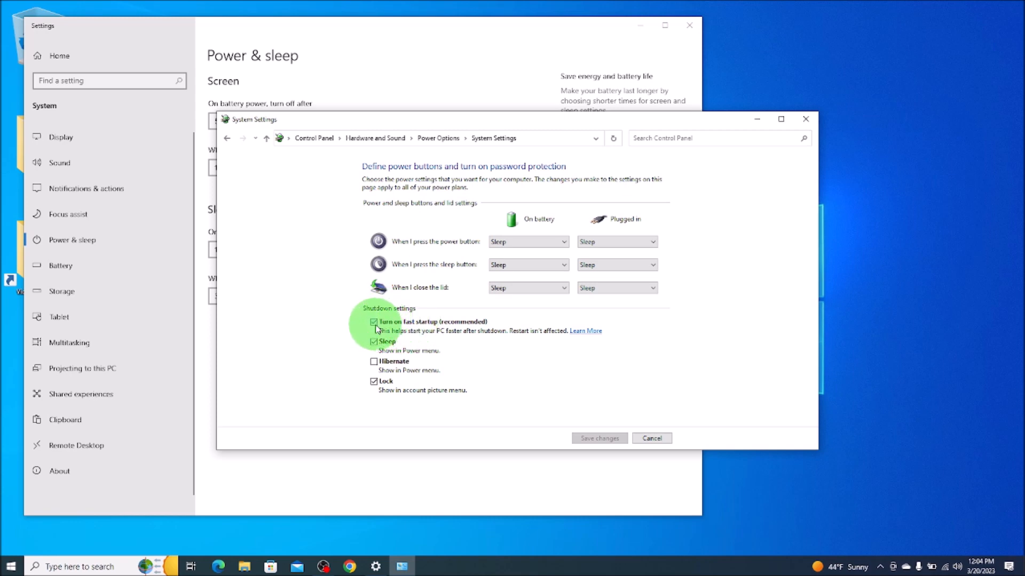
pyautogui.click(373, 321)
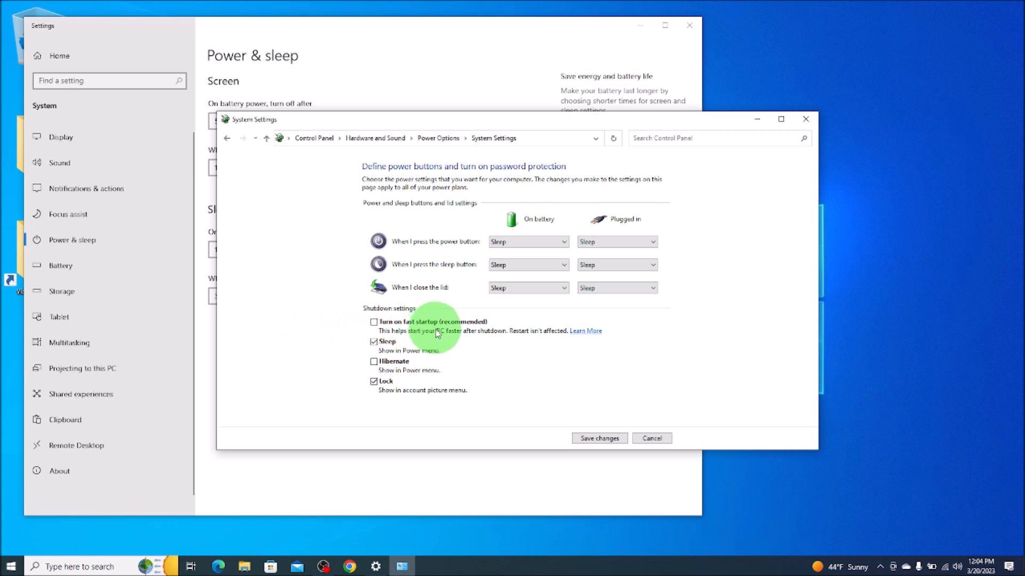
pyautogui.moveTo(329, 299)
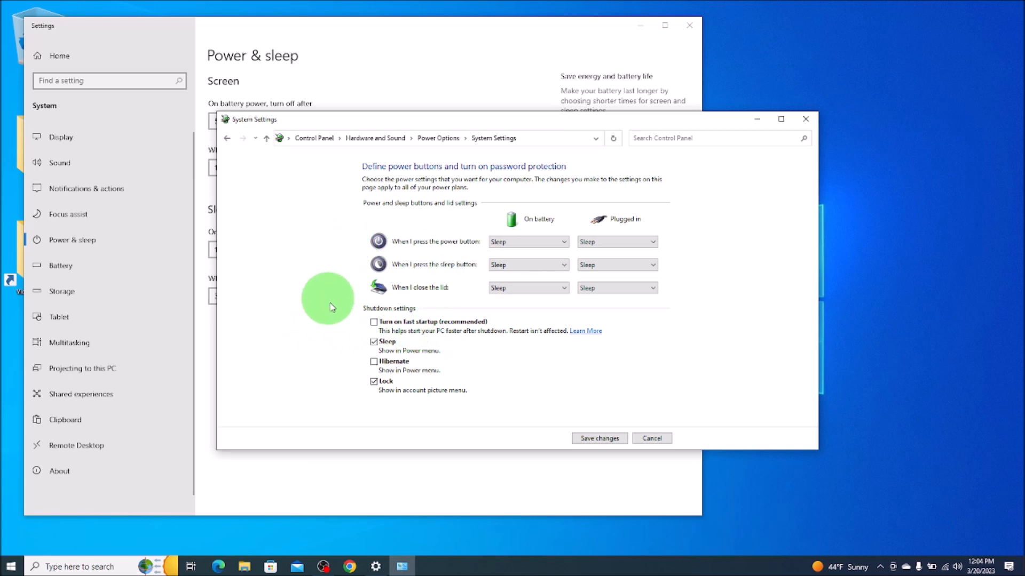
pyautogui.click(373, 321)
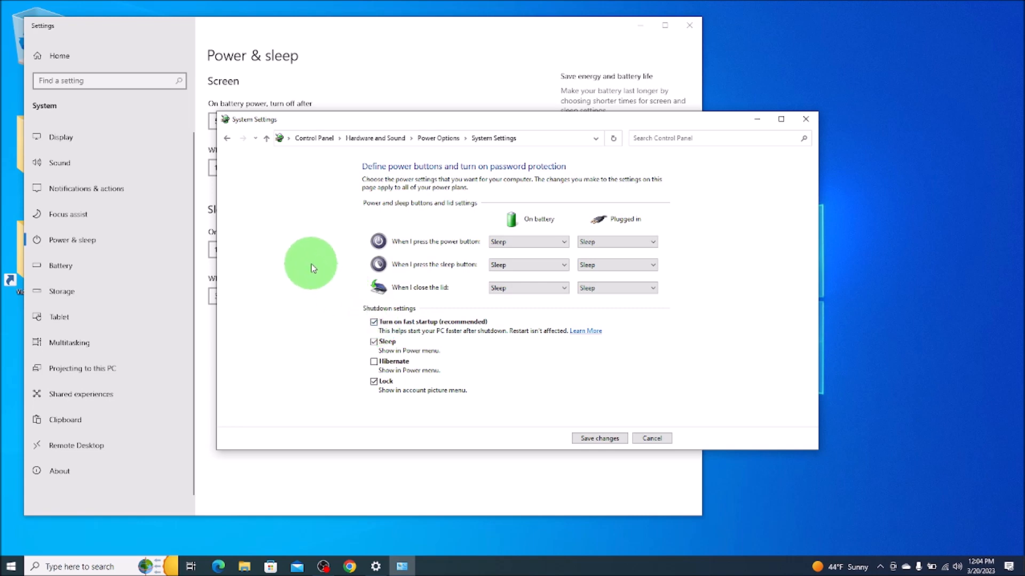